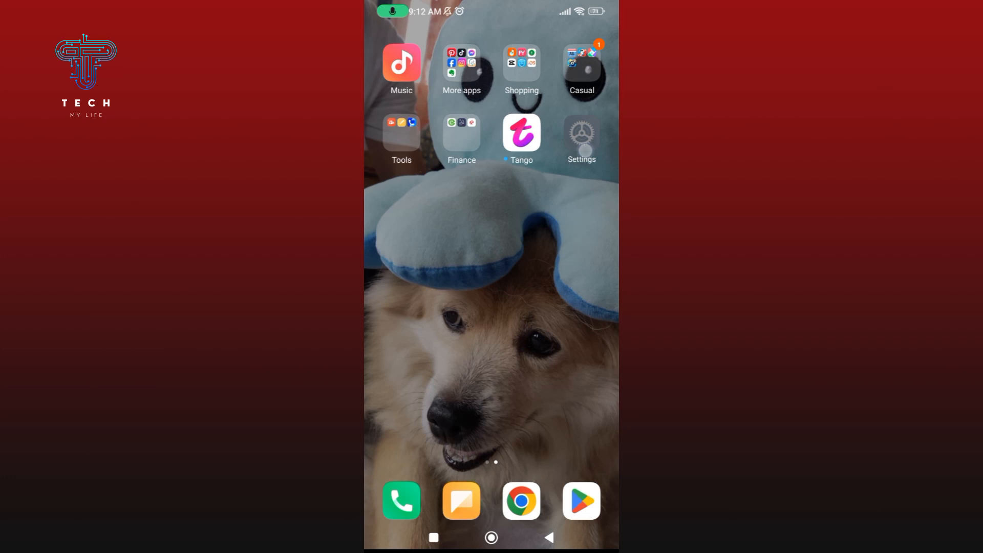
# Step: Go from the home screen into Settings and enter the Apps section
pyautogui.click(580, 133)
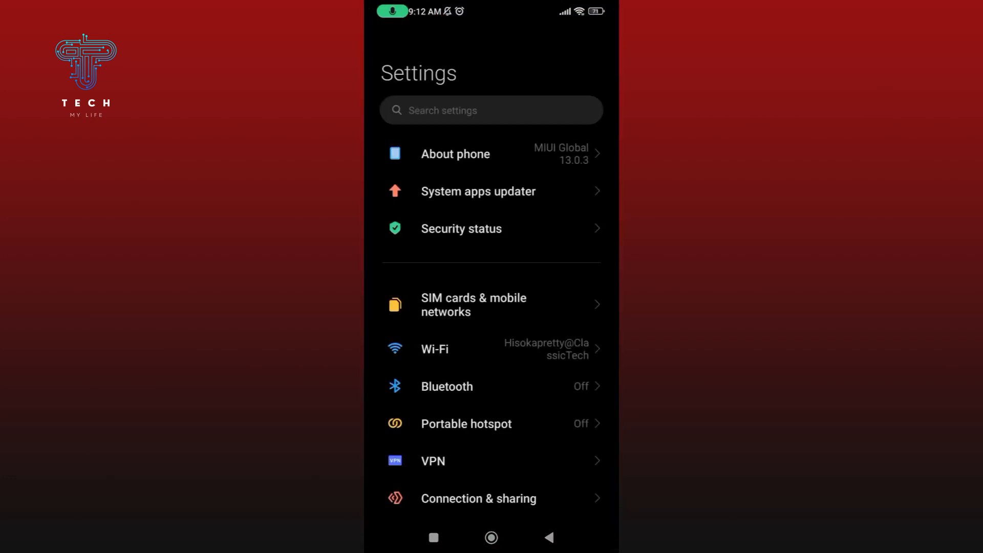
pyautogui.scroll(-3)
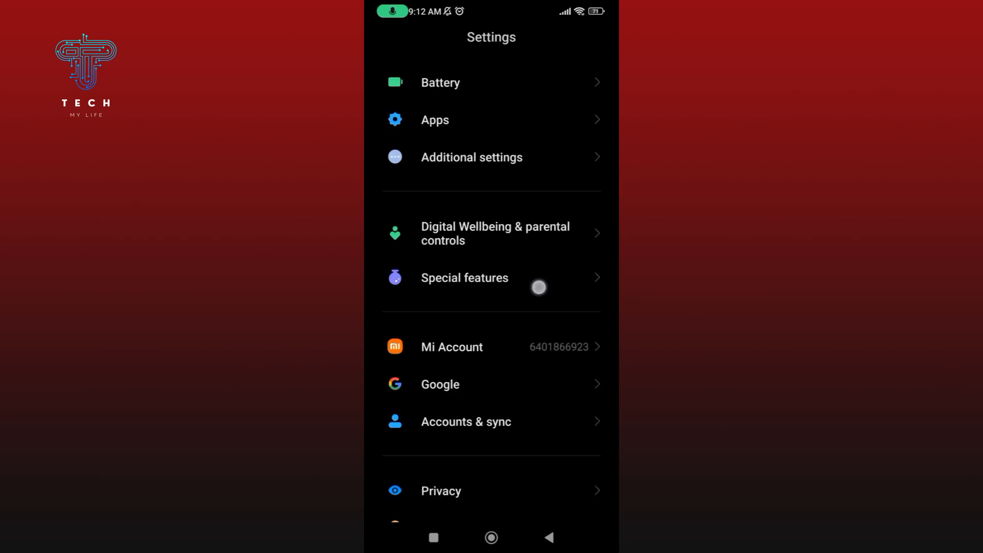
pyautogui.click(435, 120)
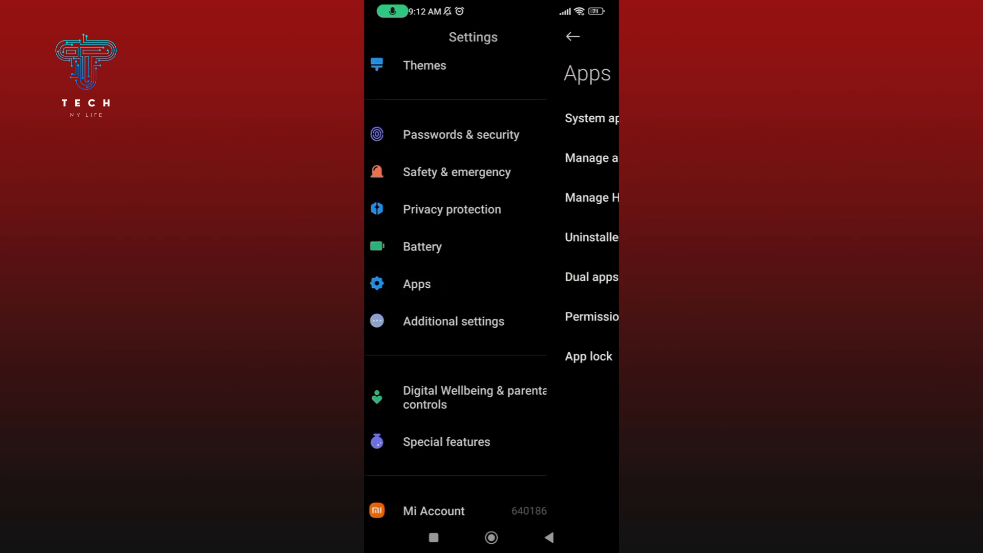
# Step: Enter Manage apps and search the installed apps for 'tango'
pyautogui.click(416, 283)
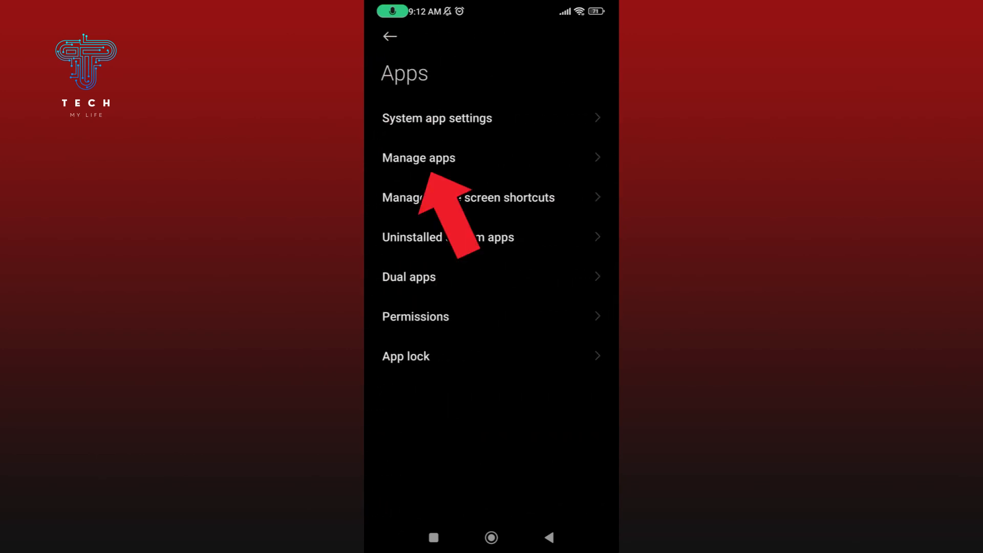
pyautogui.click(418, 158)
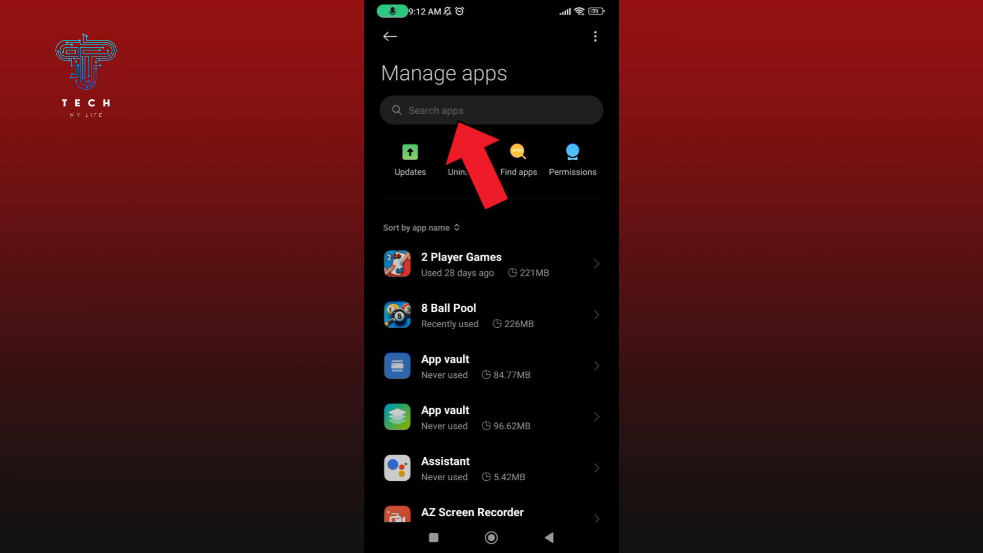
pyautogui.click(491, 111)
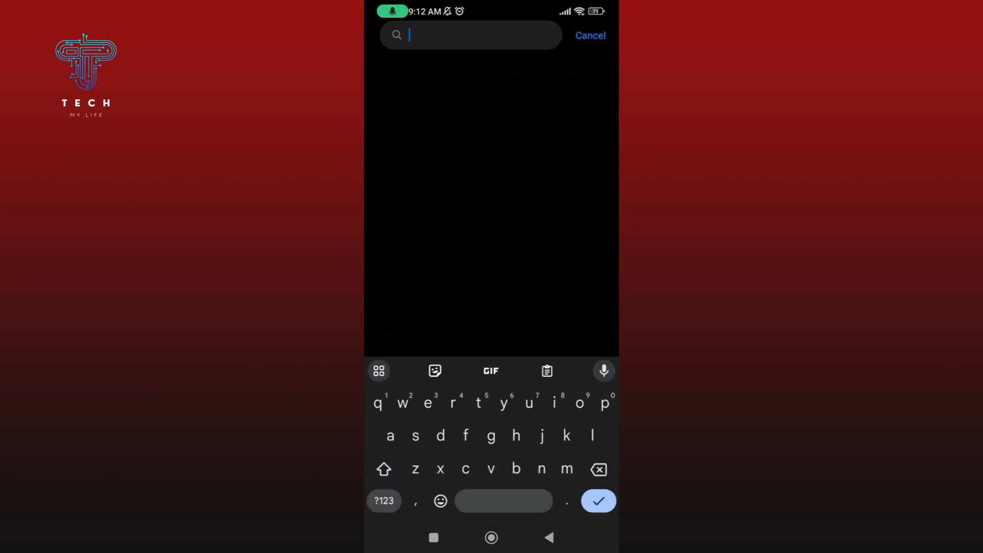
pyautogui.write('tango')
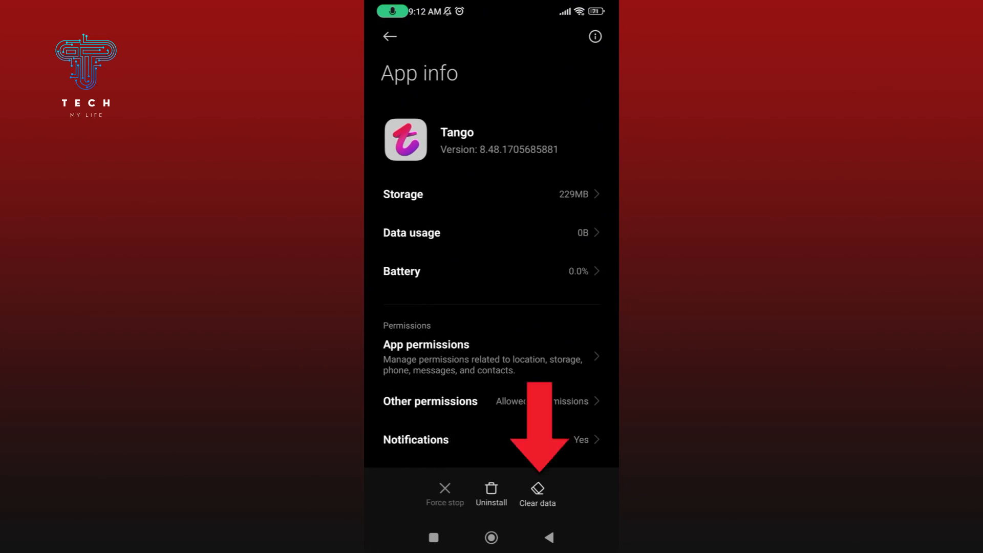
# Step: From Tango's App info, use Clear data > Clear cache and confirm with OK
pyautogui.click(537, 502)
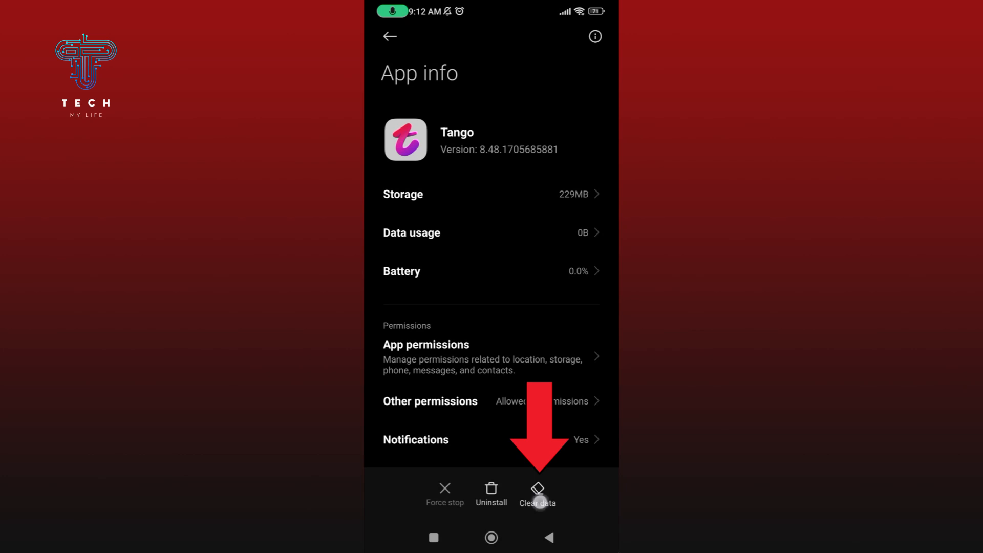
pyautogui.click(537, 493)
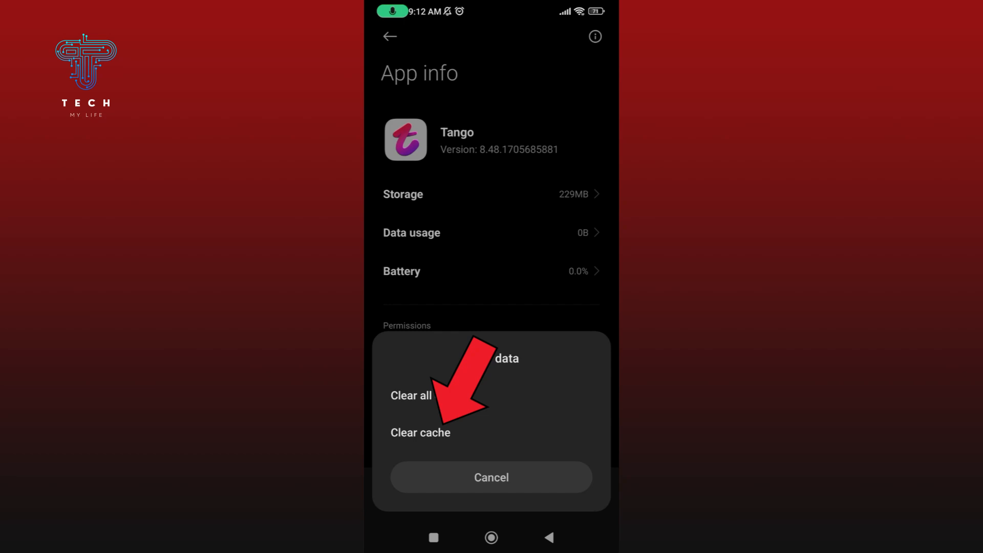
pyautogui.click(420, 432)
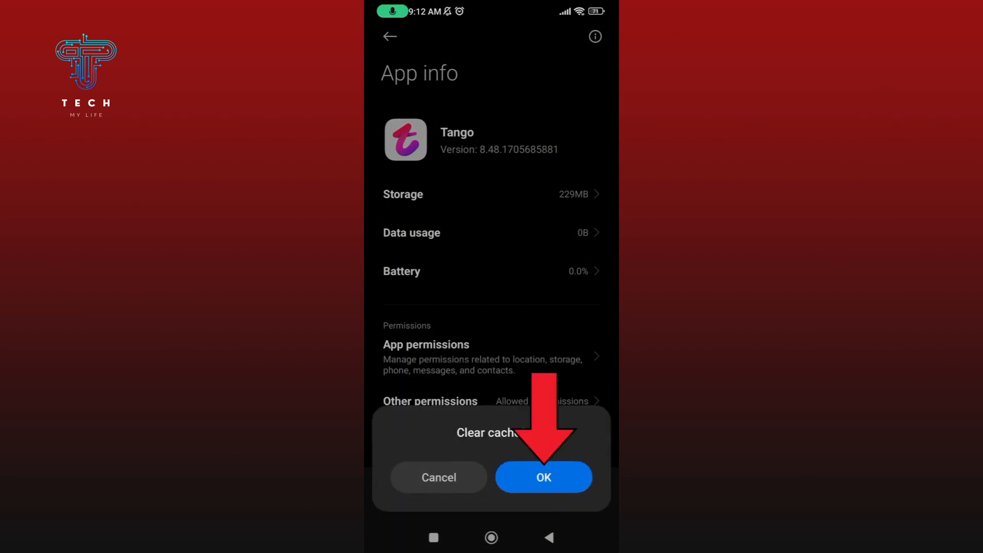
pyautogui.click(543, 478)
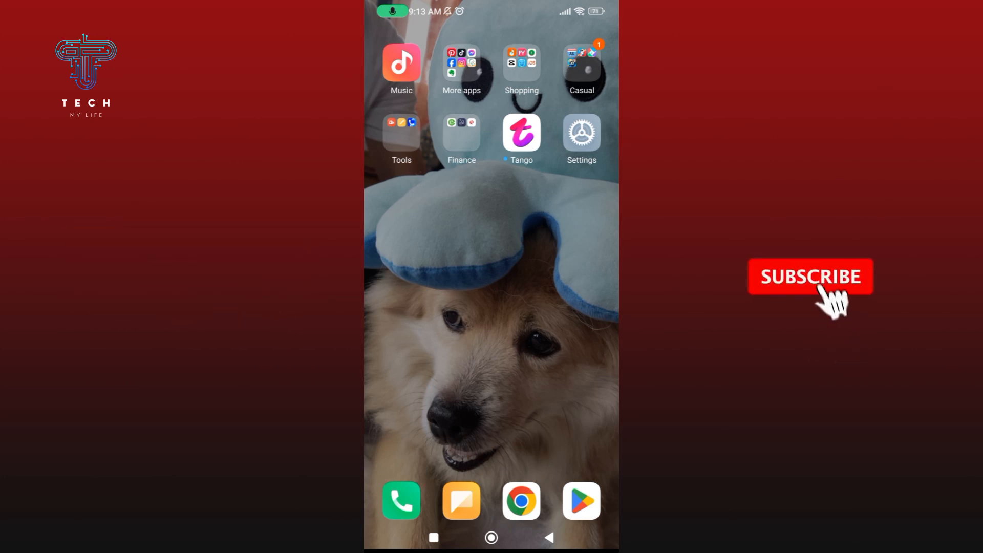
# Step: Return to the home screen, leaving Settings
pyautogui.click(811, 277)
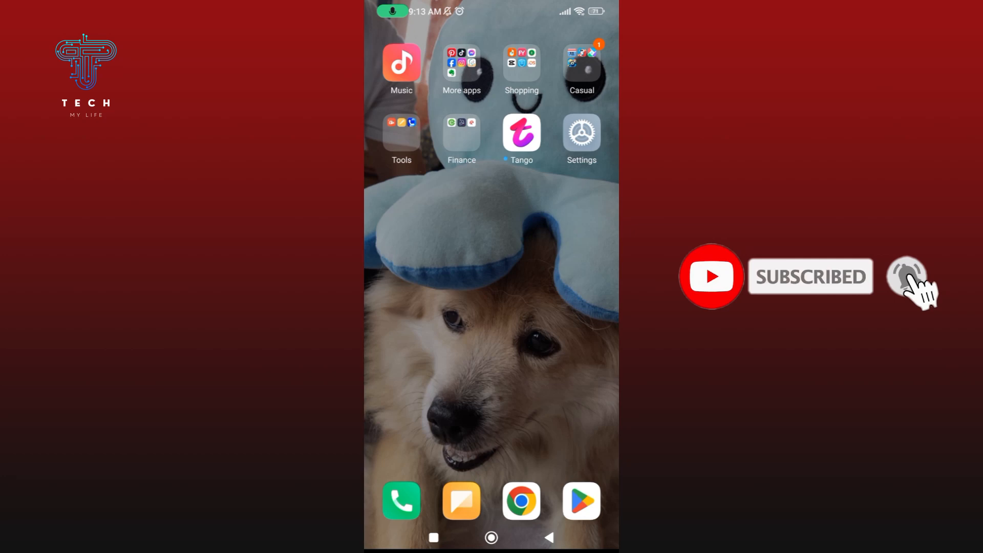